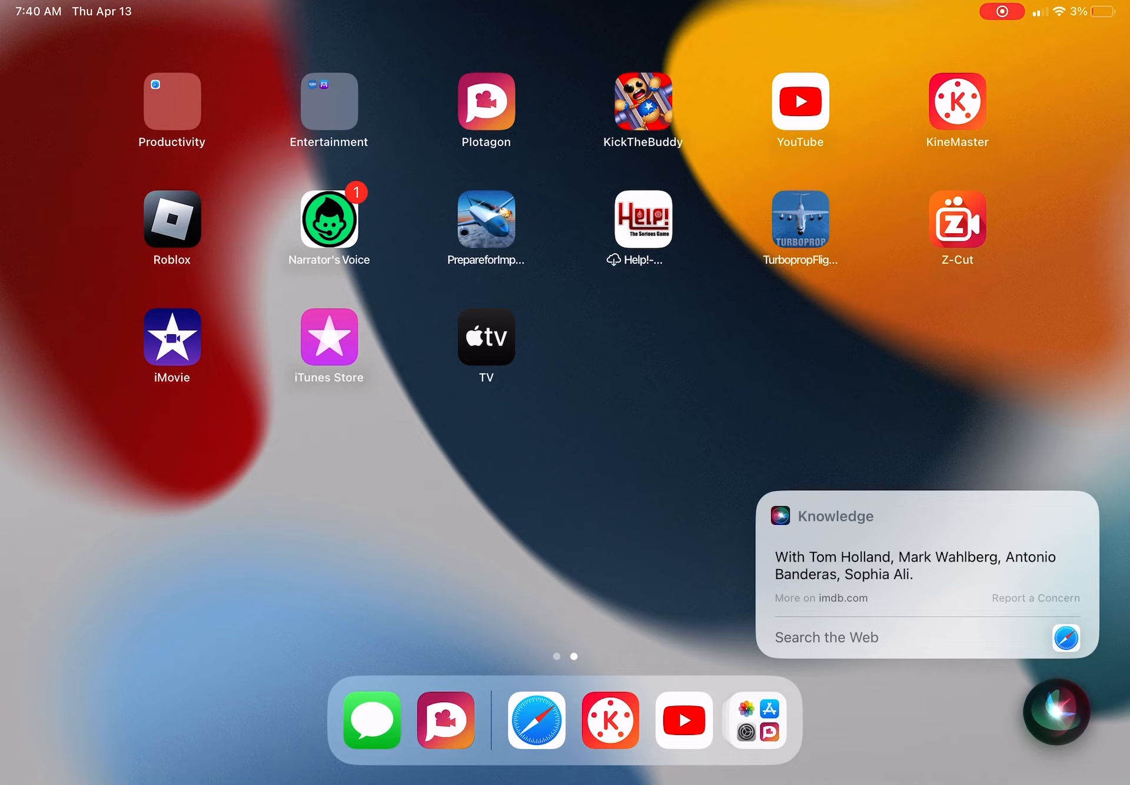
- Search the web from the cast answer card, landing on a private Safari start page
click(536, 721)
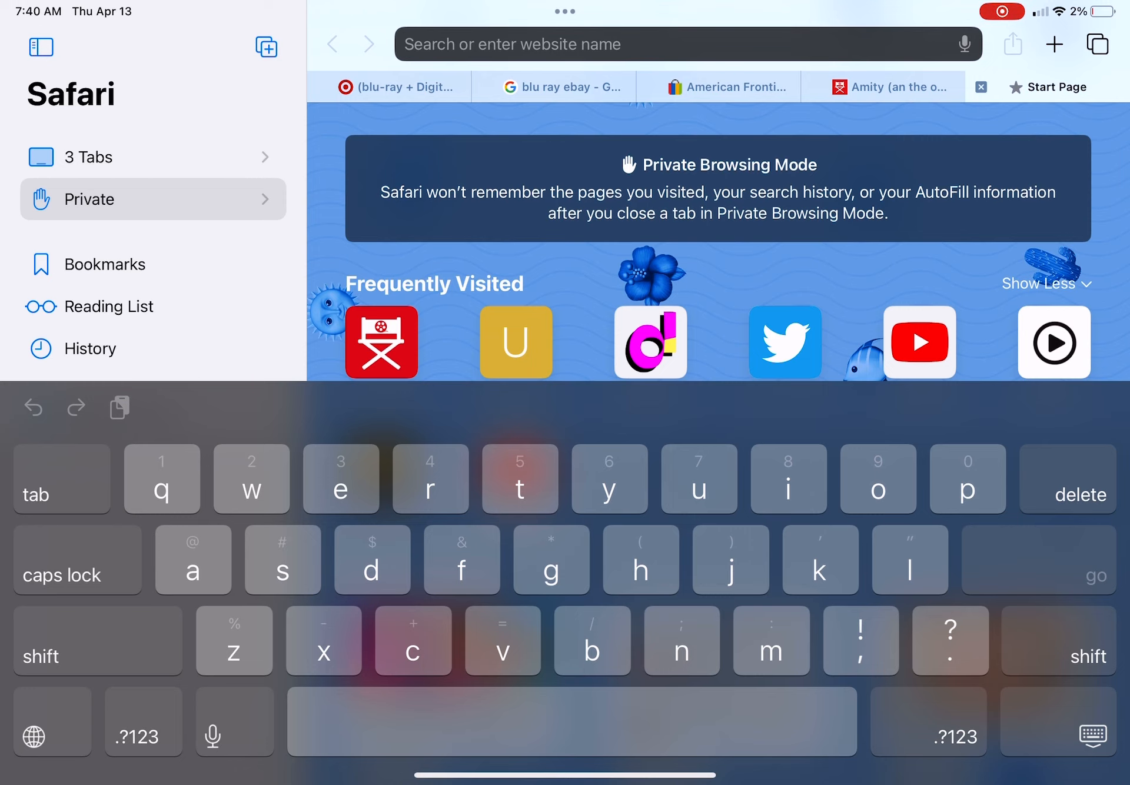
- Search Safari for 'uncharted cast' to list actors with roles, including Mark Wahlberg as Victor Sullivan
text(uncharted cast)
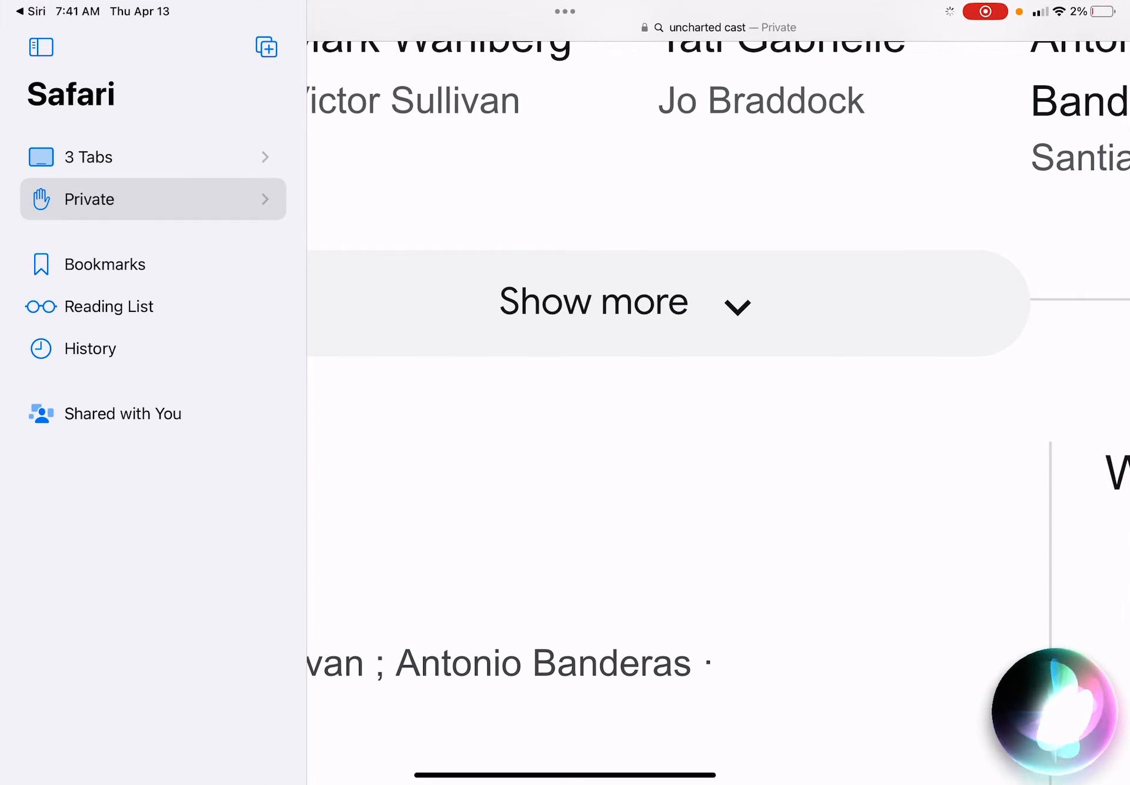
- Return to the home screen and ask Siri about the Joe Dirt sequel, getting the David Spade answer
key(home)
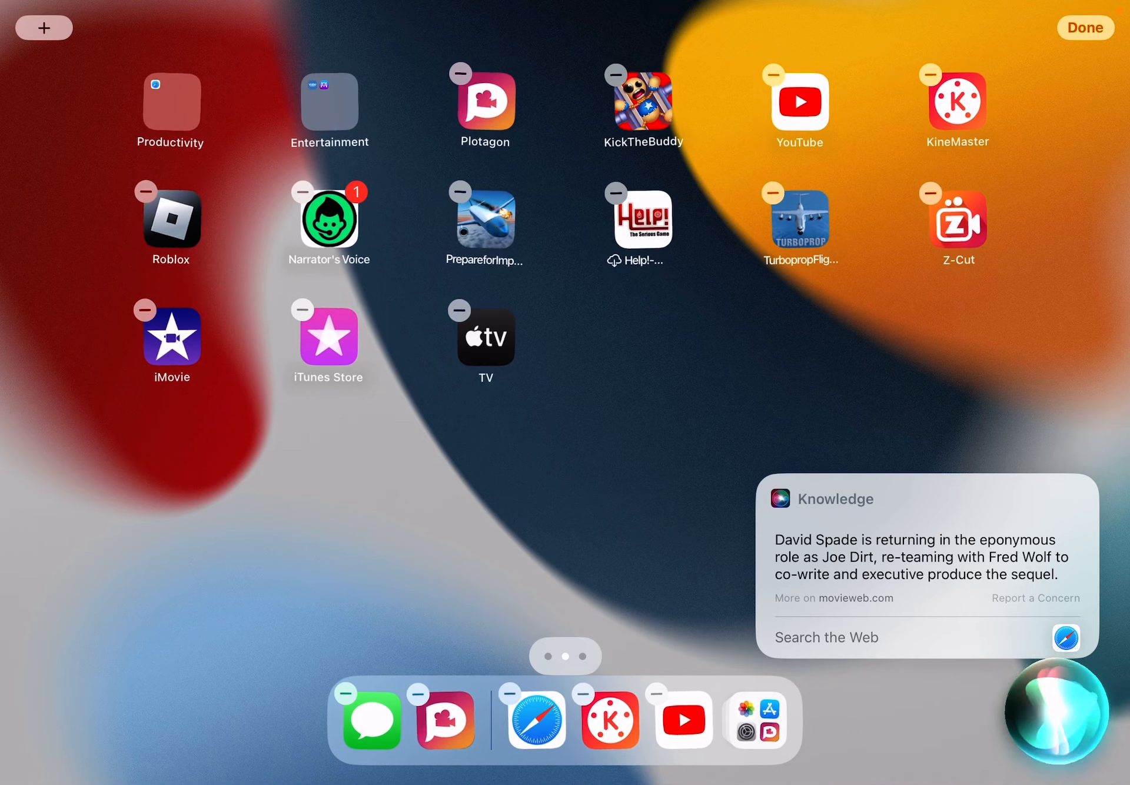
- Finish icon rearranging and ask Siri the Uncharted question, getting the 'It's Braddock' IMDb card
click(1085, 27)
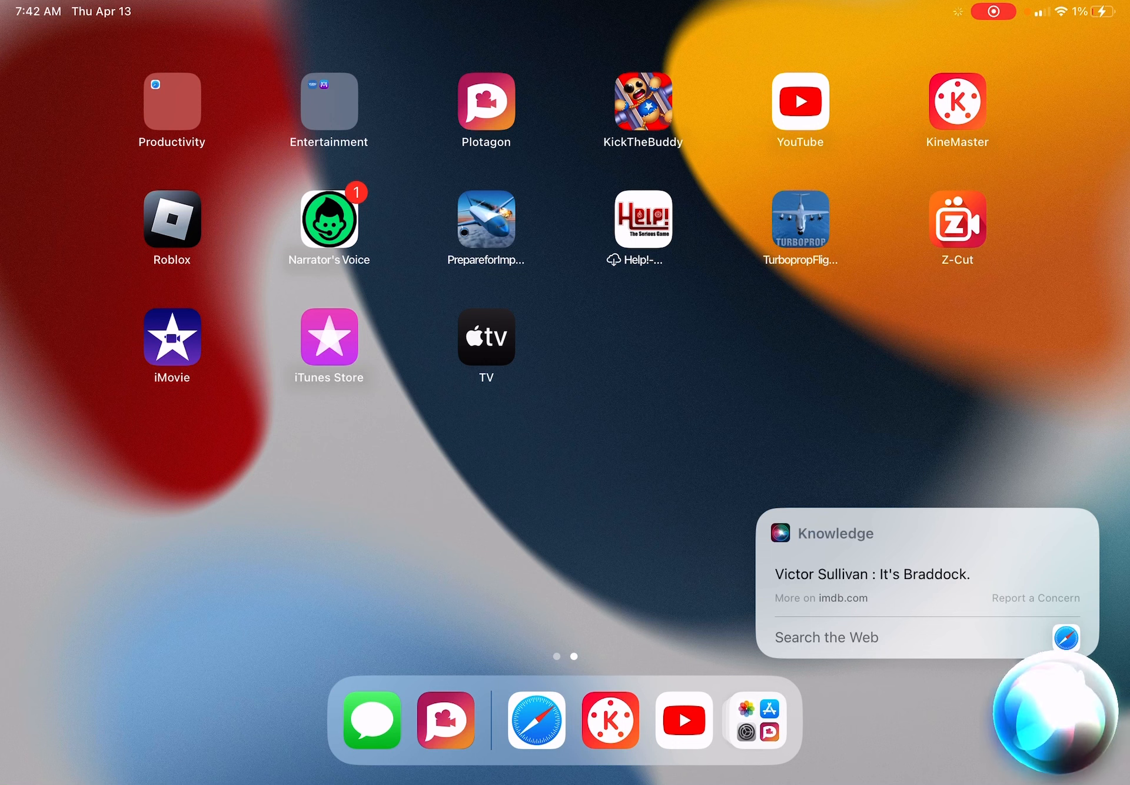
- Dismiss the Braddock card and ask Siri about 'which', getting Dictionary.com and Merriam-Webster results
click(826, 637)
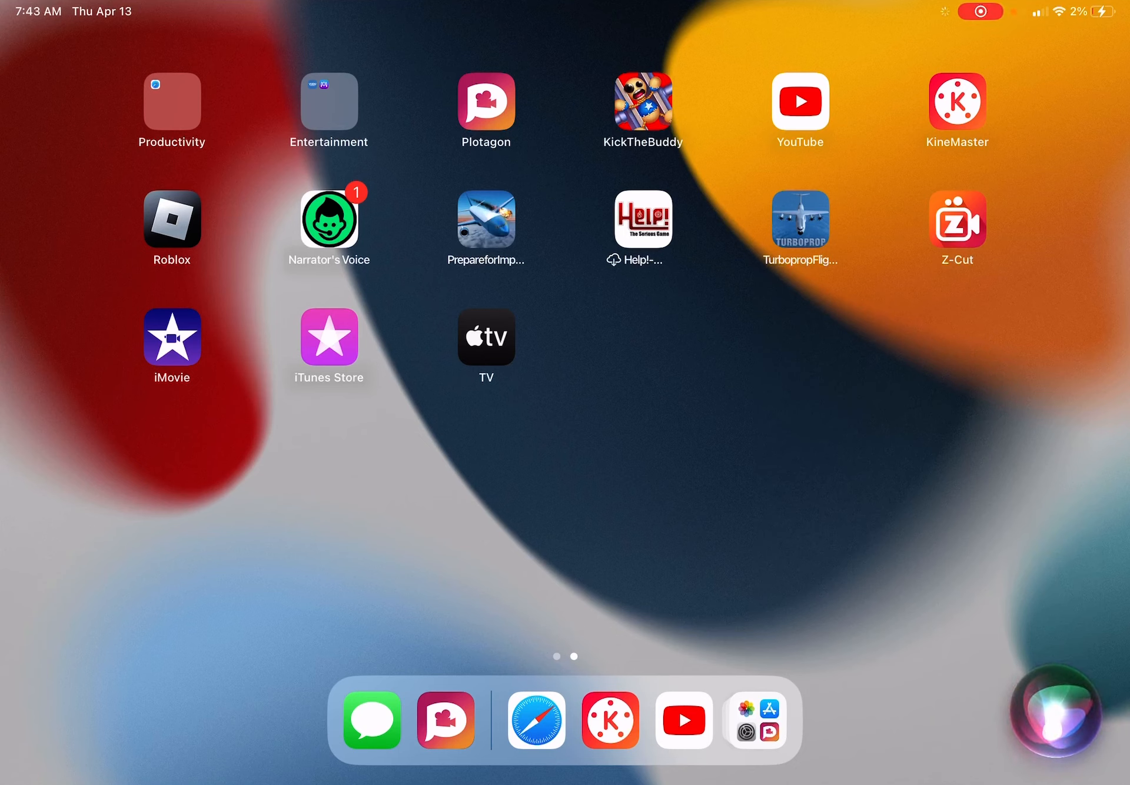
click(1055, 714)
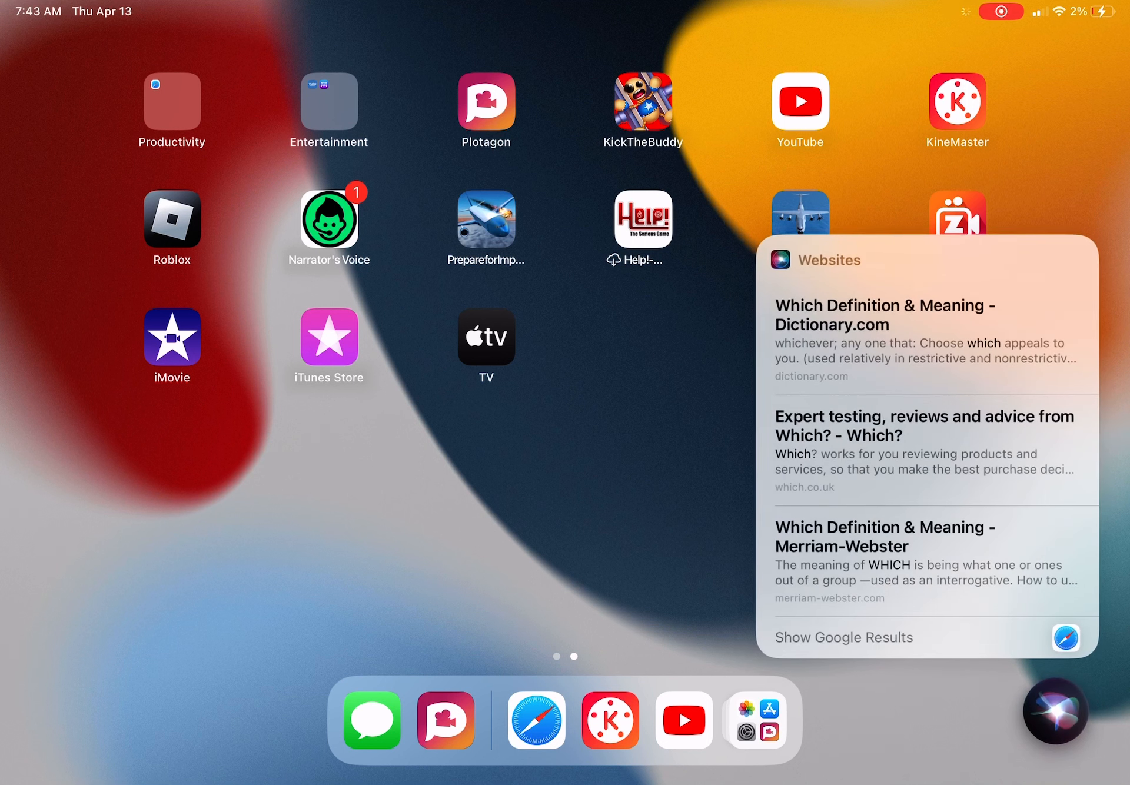